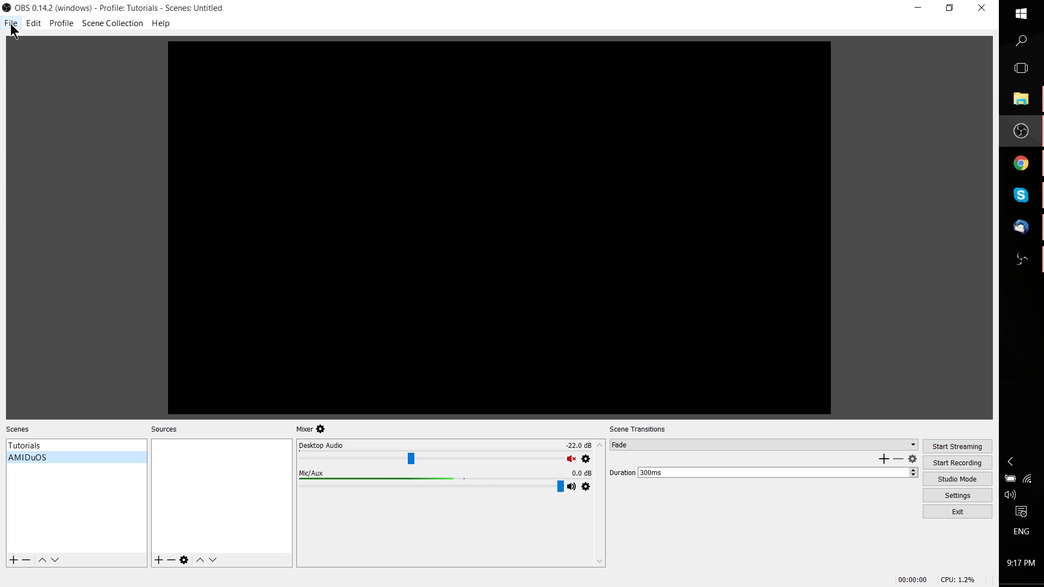
- Open OBS Studio Settings and switch to the Advanced page showing Stream Delay
click(957, 496)
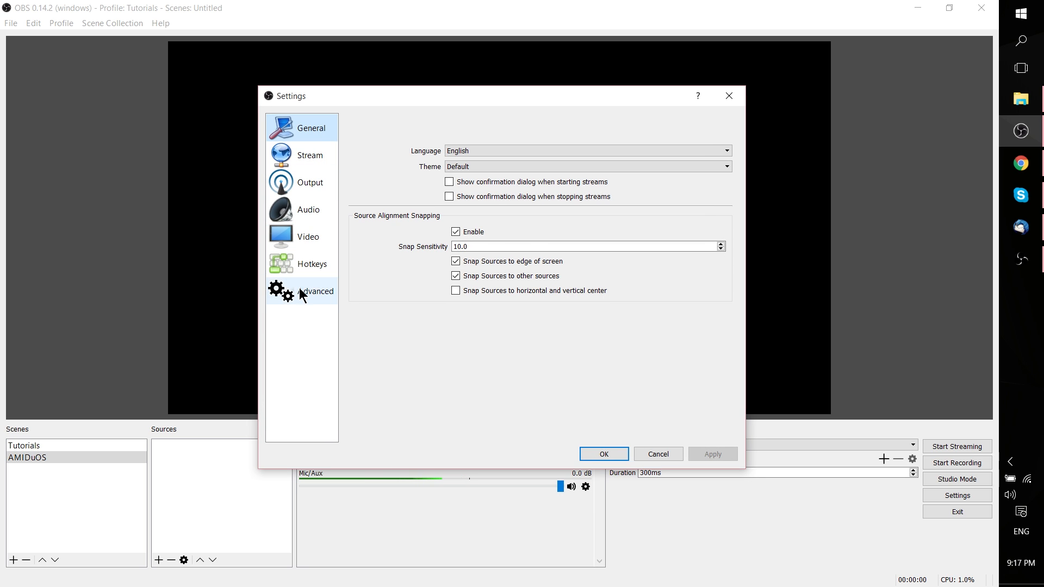
click(315, 291)
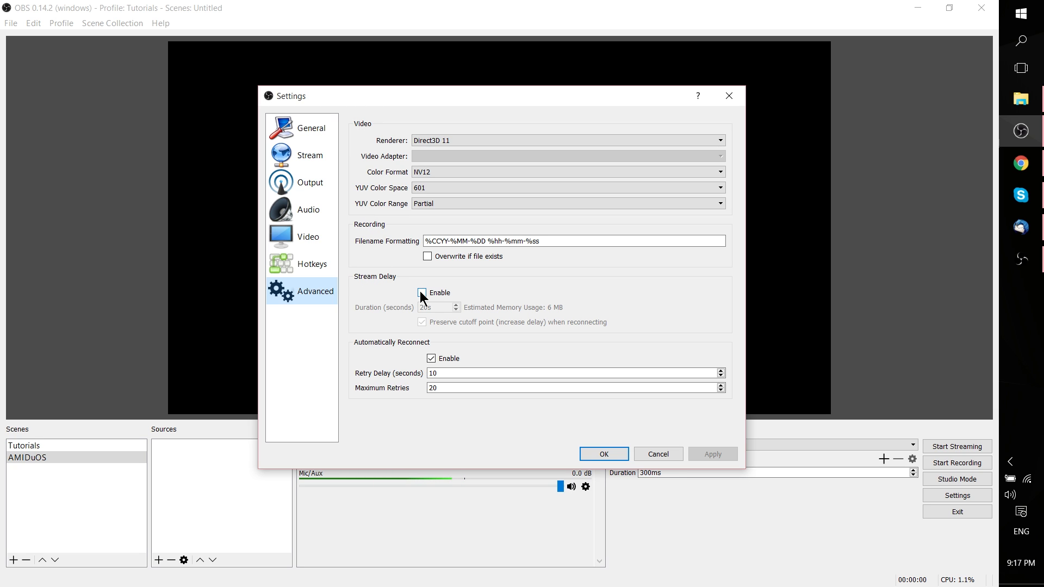
- Enable Stream Delay with a 20-second duration
click(421, 293)
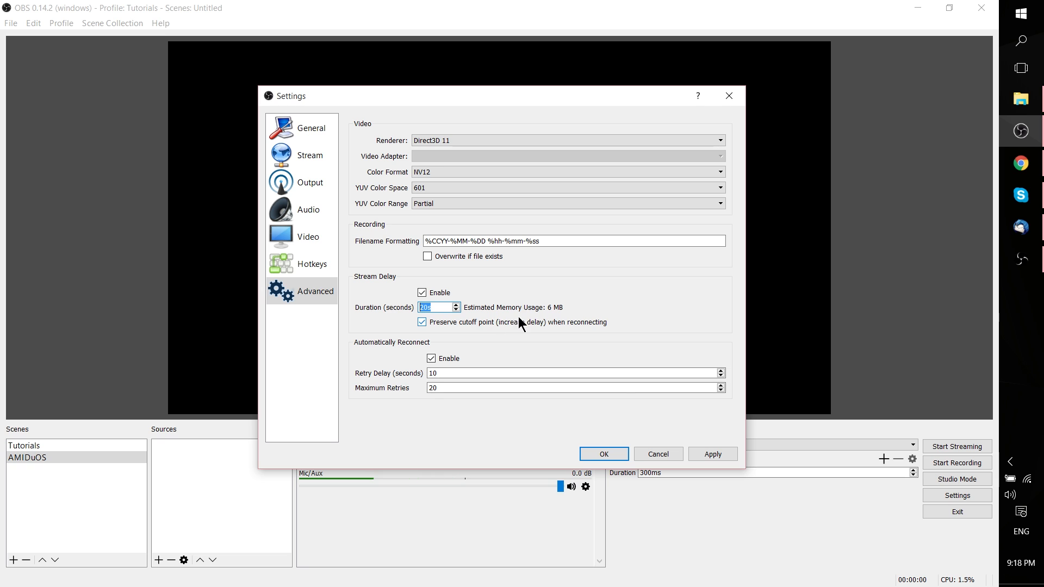
mouse_move(607, 491)
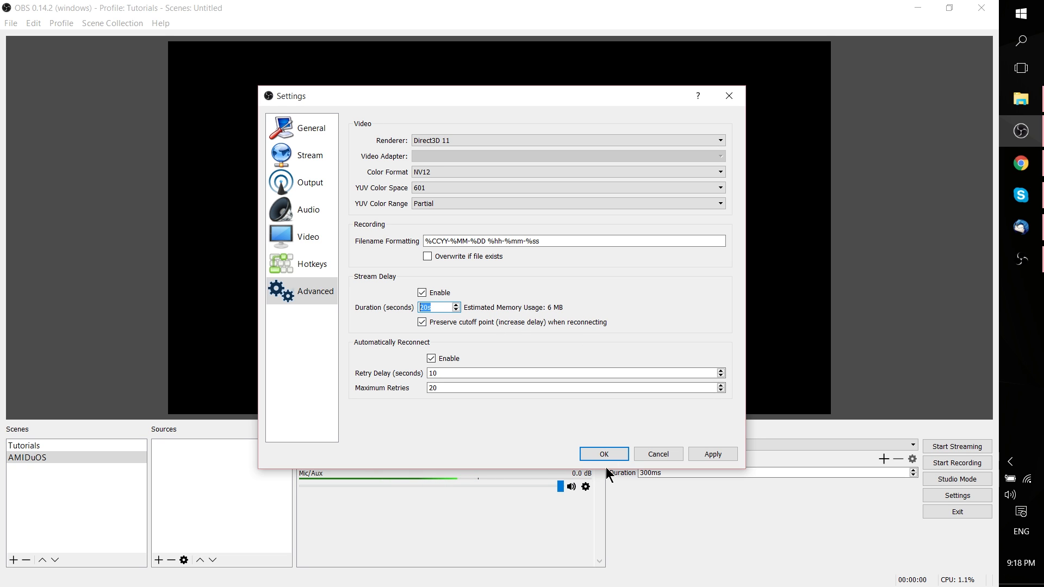